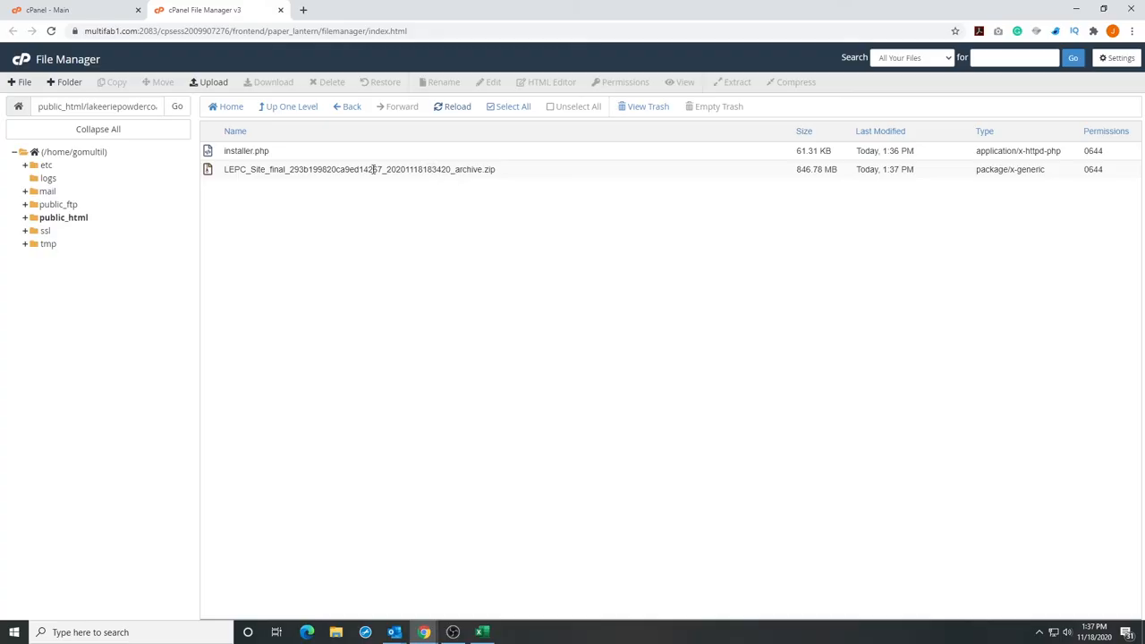
# - Extract the site archive zip into public_html so the WordPress folders and files appear
pyautogui.rightClick(358, 168)
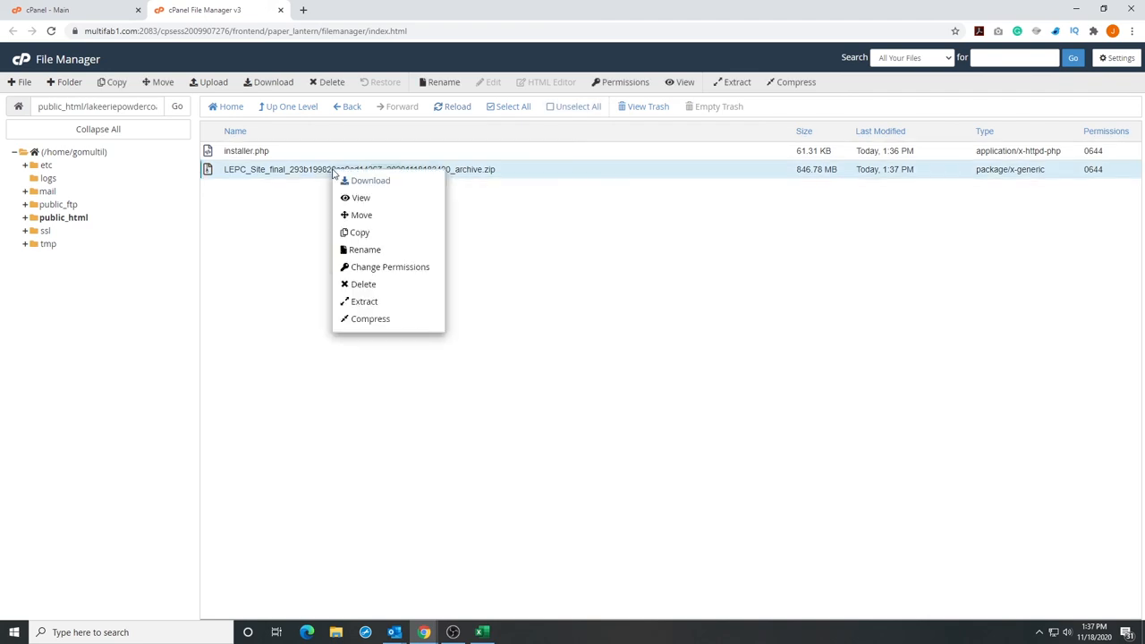
pyautogui.click(365, 300)
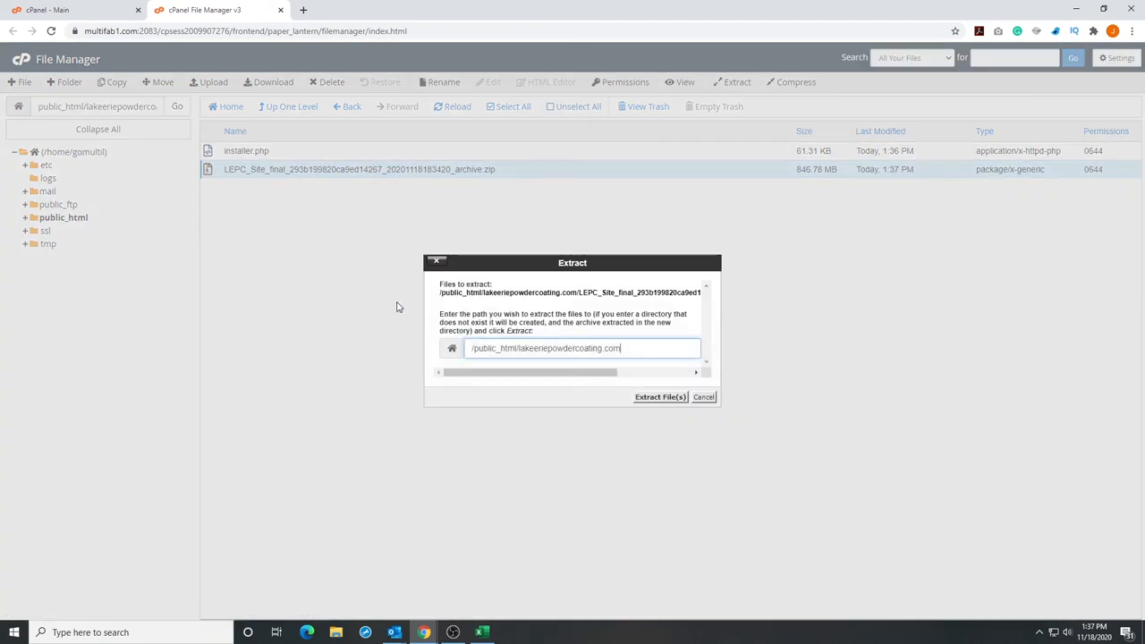
pyautogui.click(659, 397)
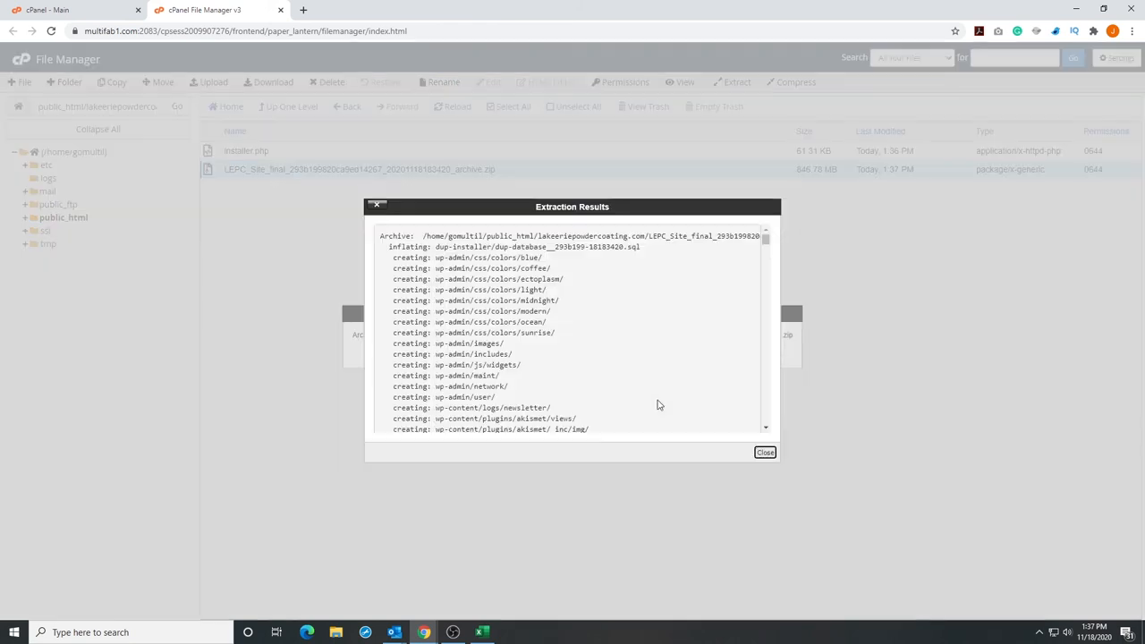
pyautogui.click(766, 450)
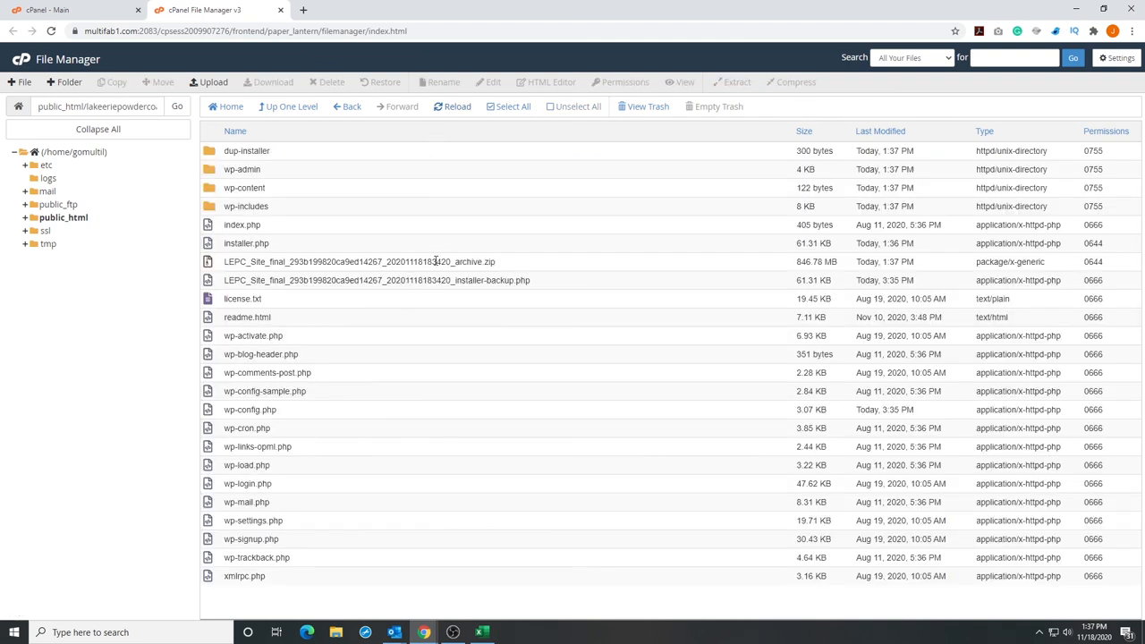
# - Delete the site archive zip, confirming it goes to trash rather than permanent removal
pyautogui.click(358, 261)
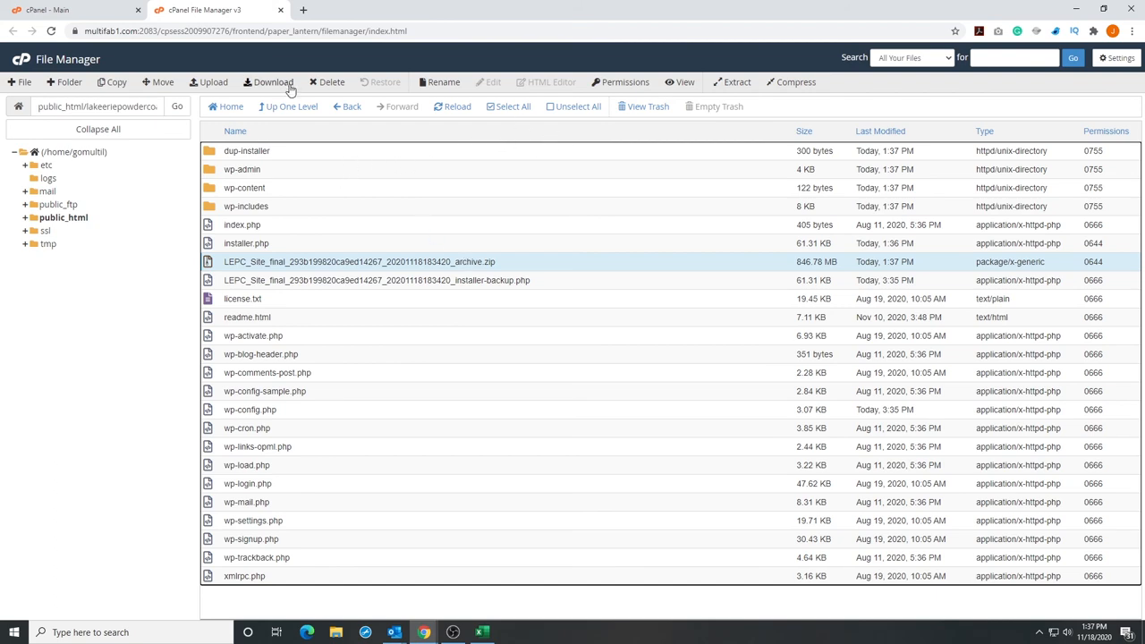
pyautogui.click(333, 82)
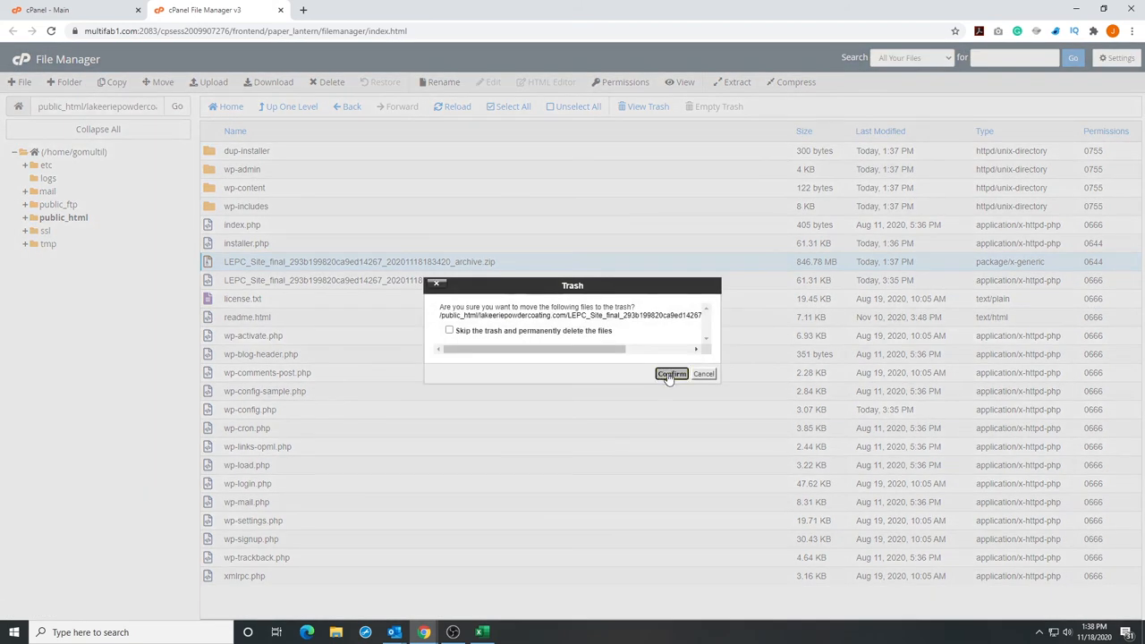
pyautogui.click(705, 374)
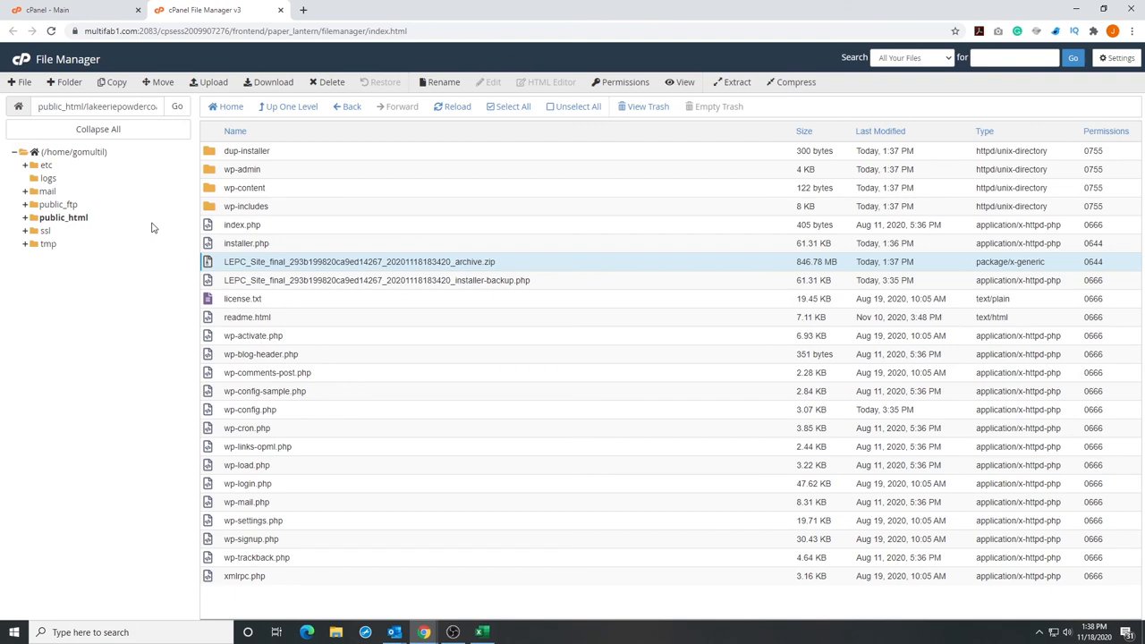